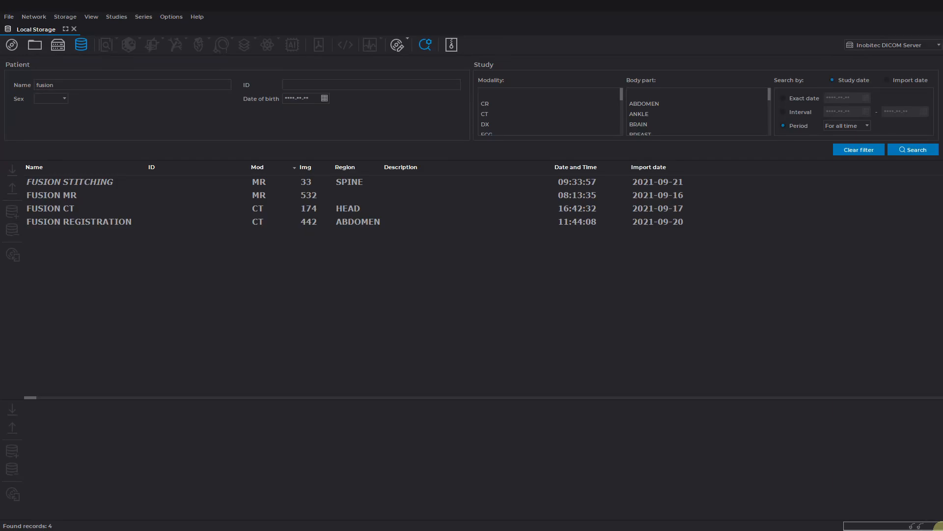
Start series fusion on the FUSION MR study's T1 head series with T2 as second layer.
click(51, 195)
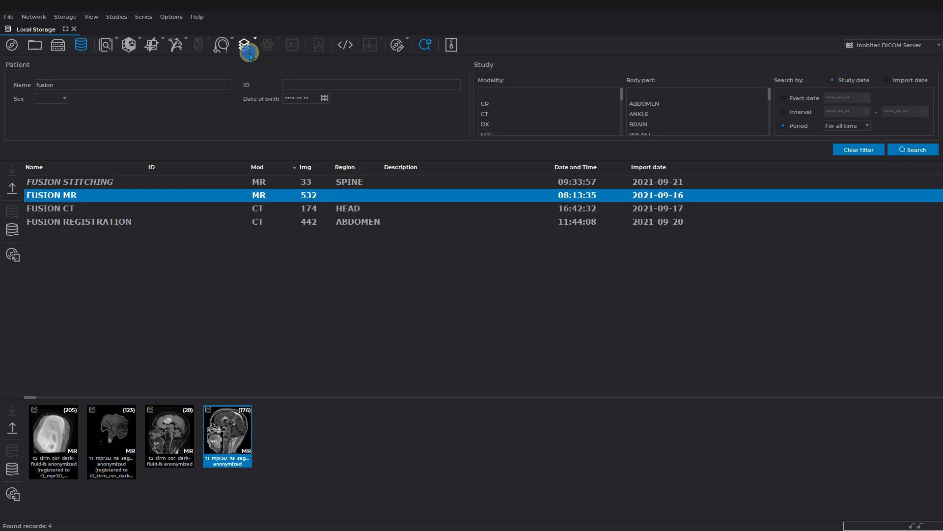
click(248, 44)
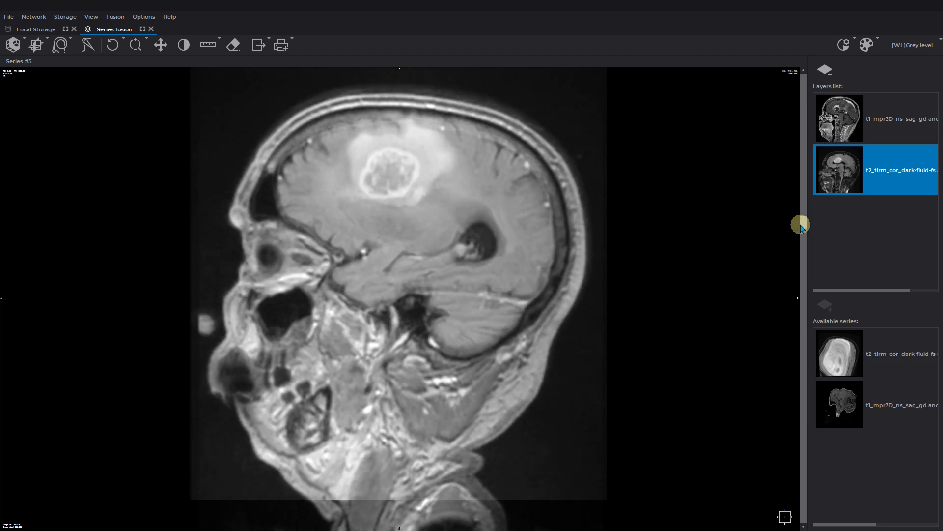
mouse_move(824, 73)
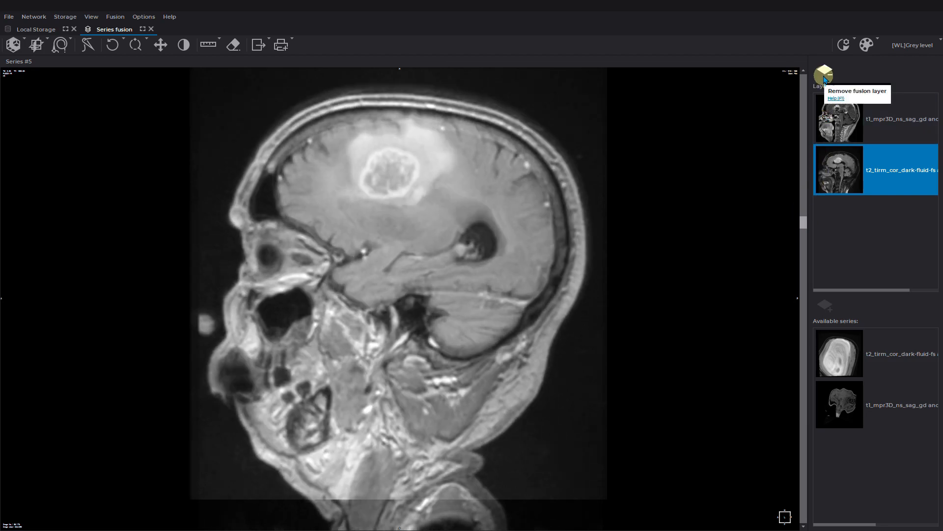
Remove the T2 layer and add the CT FET Cerebral series as the overlay layer.
click(824, 76)
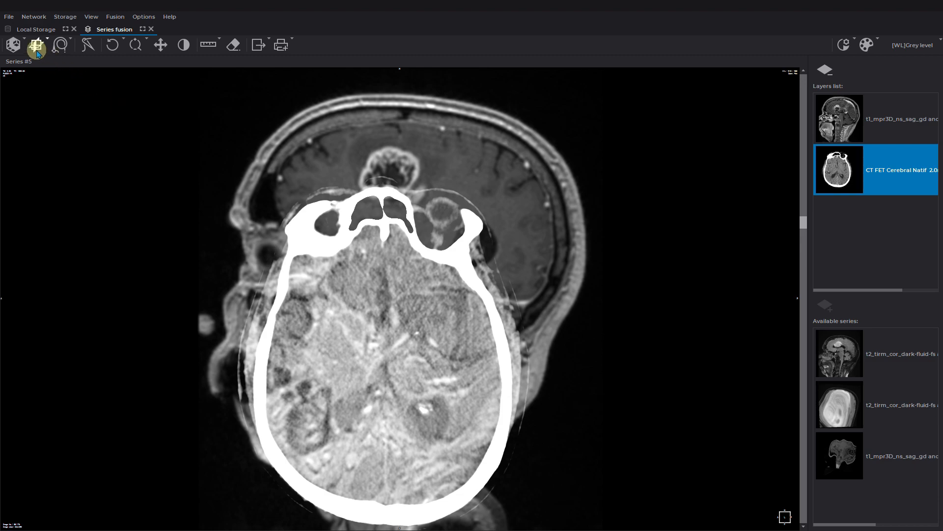
mouse_move(36, 45)
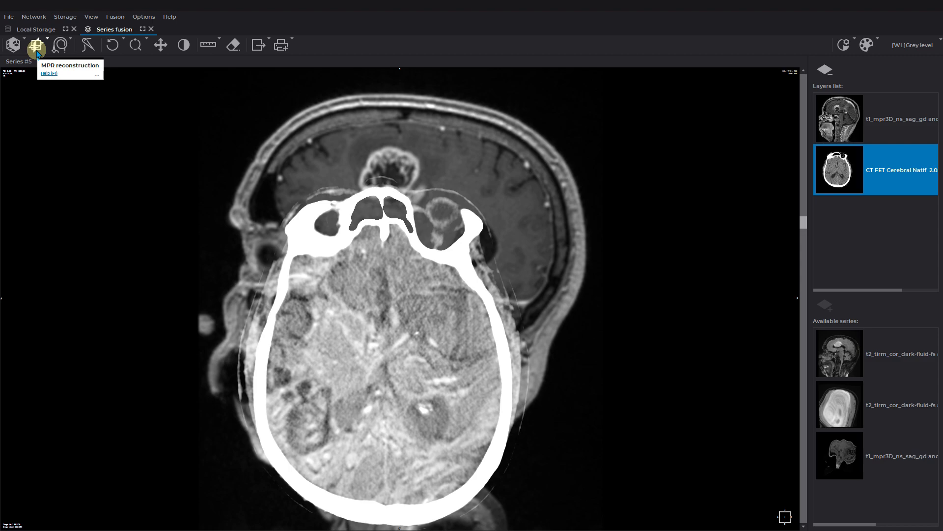
Show the CT-over-MR fusion as an MPR reconstruction and enable manual layer fusion.
click(37, 44)
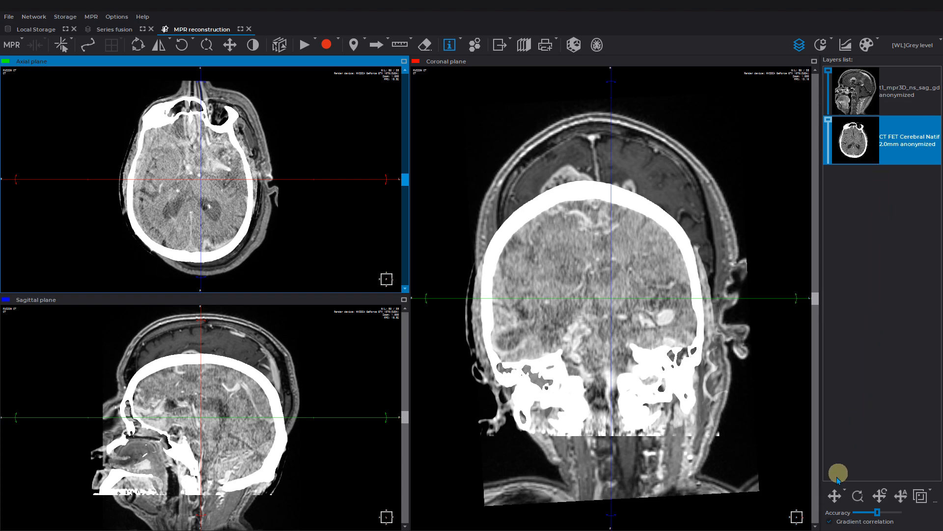
mouse_move(832, 496)
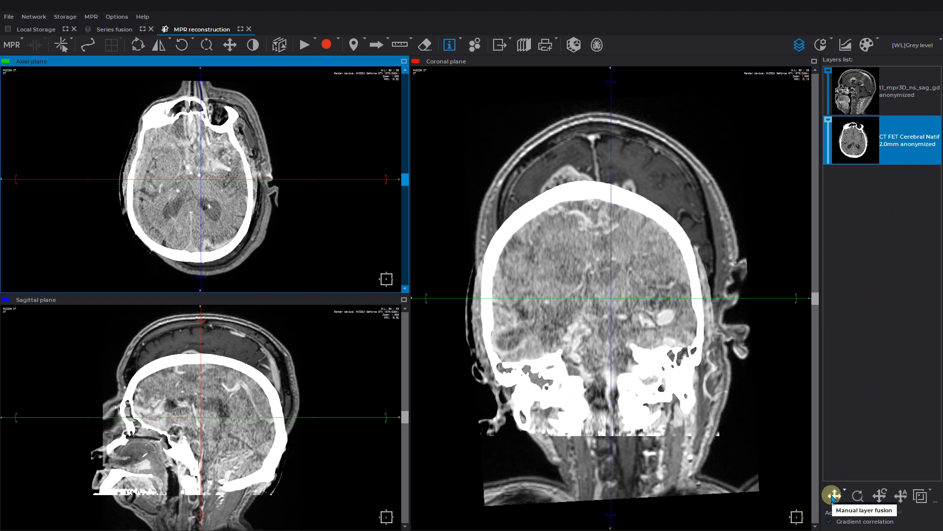
click(832, 495)
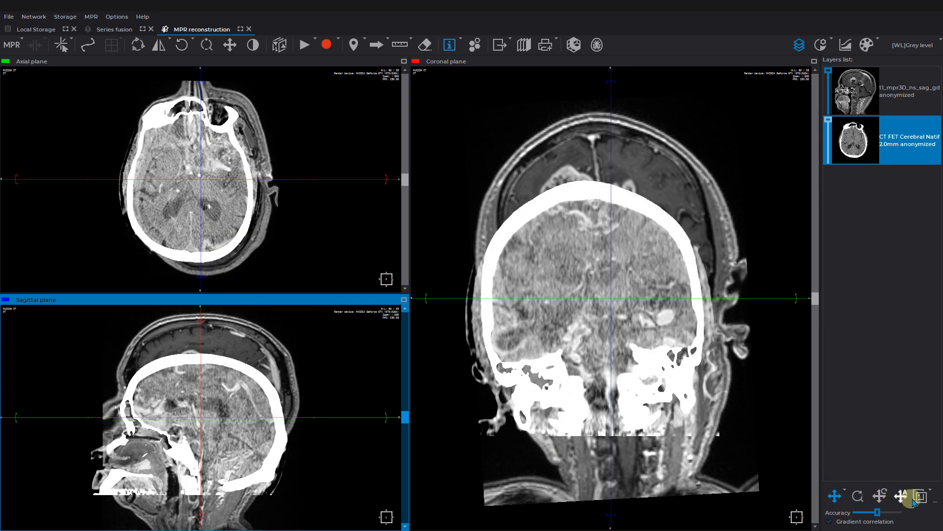
mouse_move(915, 495)
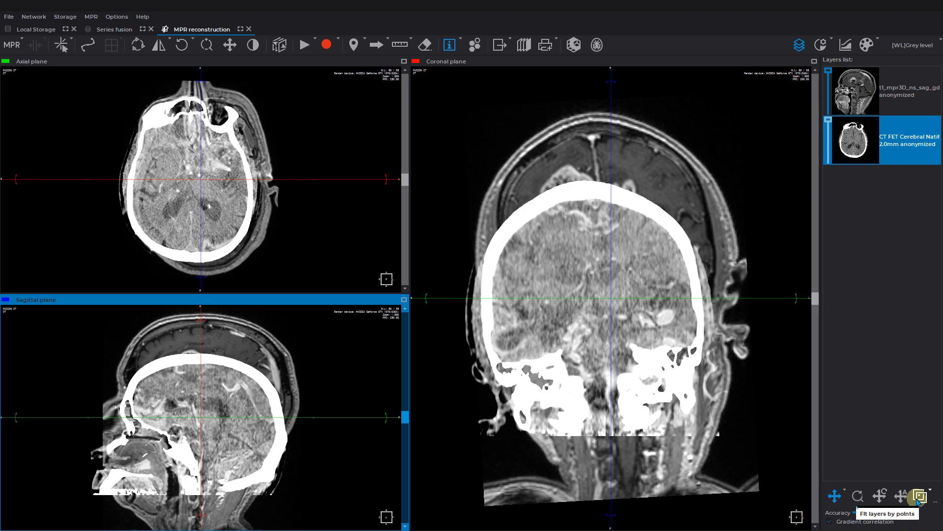
Mark three matching landmark points on the MR and CT heads and fit the CT layer to them.
click(915, 495)
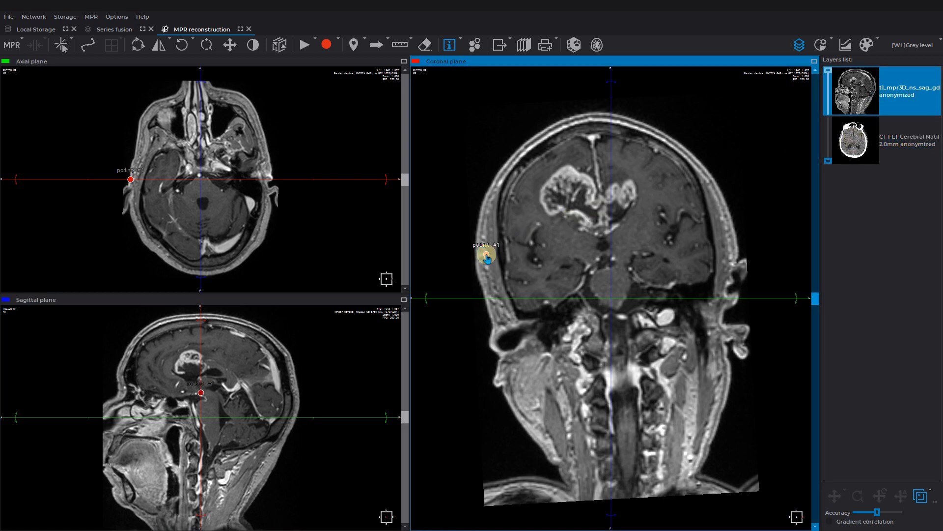
click(714, 234)
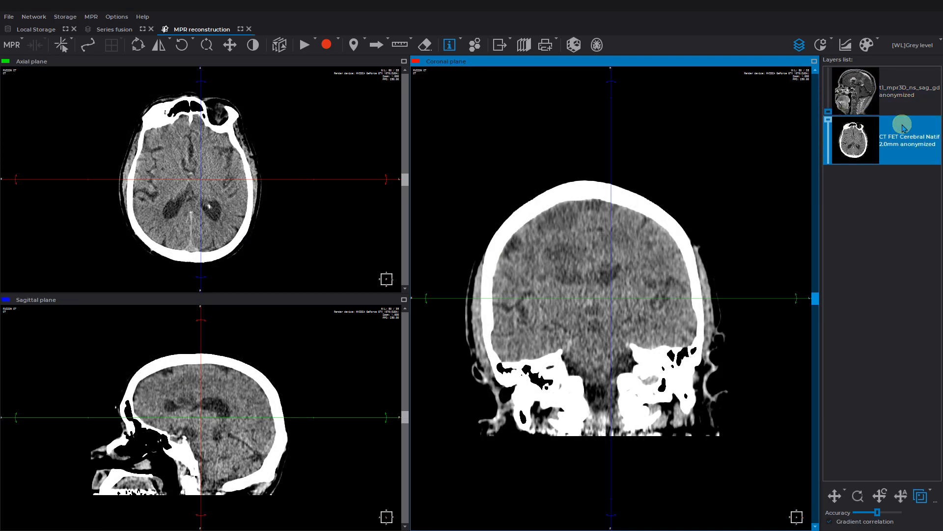
click(579, 178)
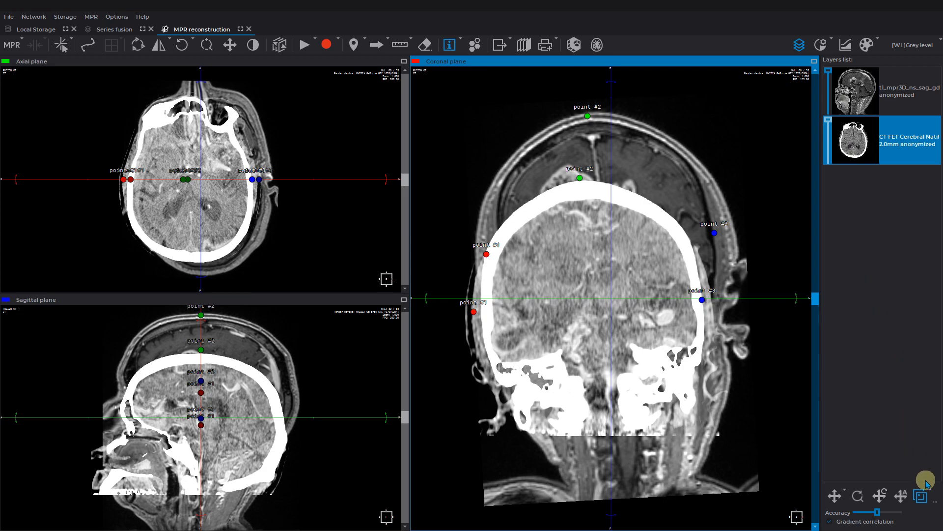
click(925, 479)
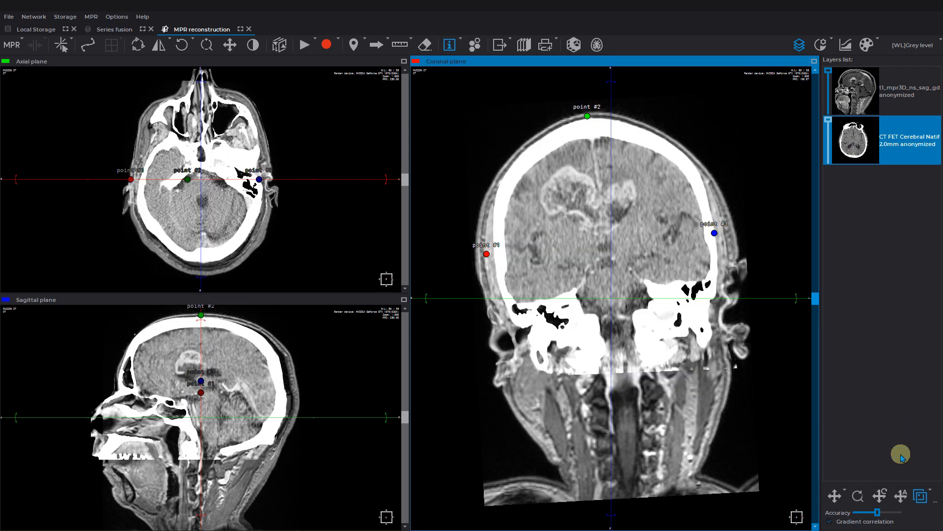
Refine CT-to-MR alignment by gradient correlation optimisation and set Accuracy to maximum.
click(901, 495)
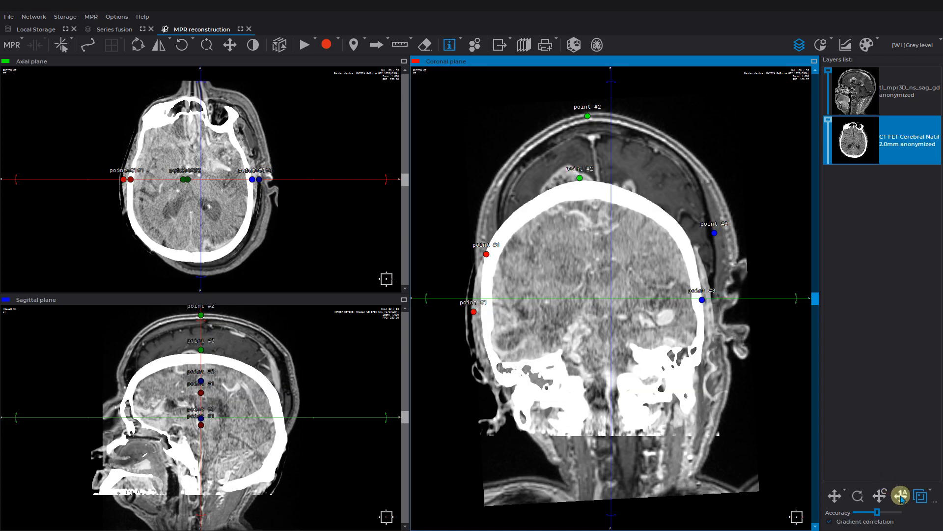
click(900, 495)
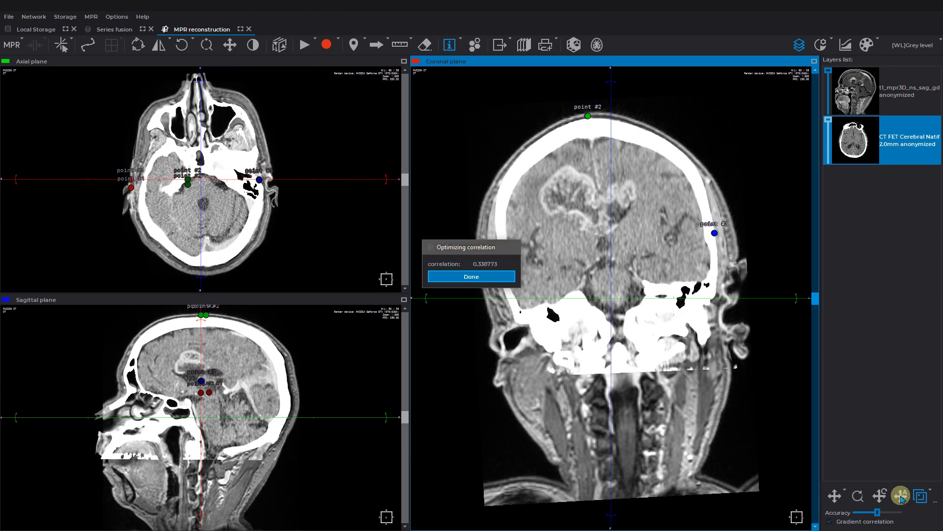
click(470, 276)
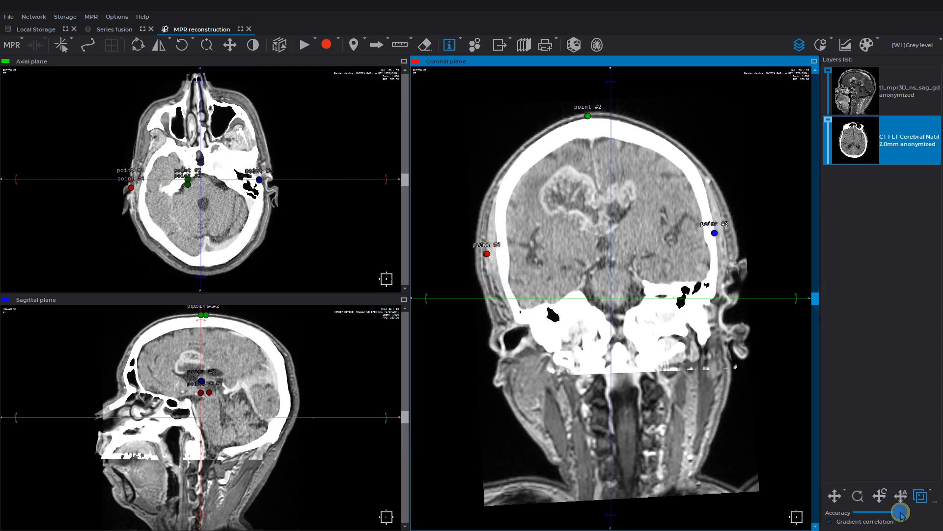
click(901, 495)
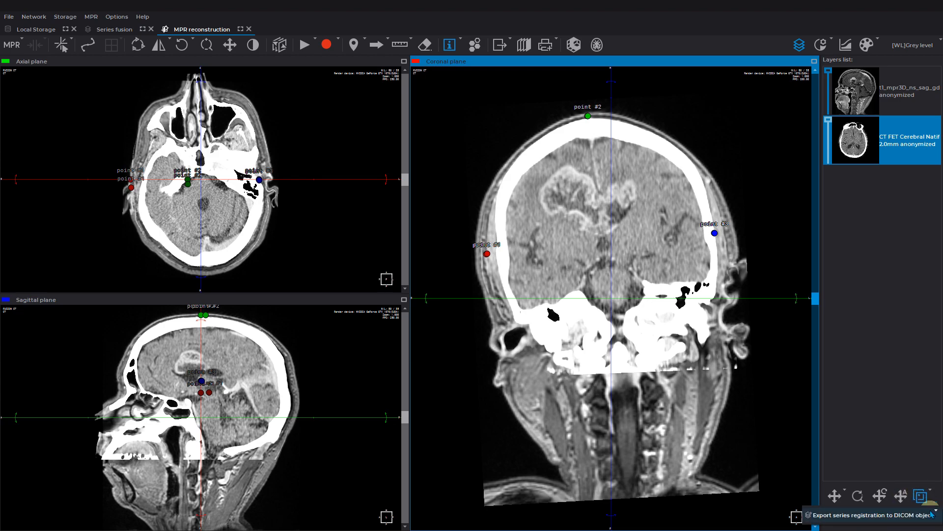
mouse_move(915, 496)
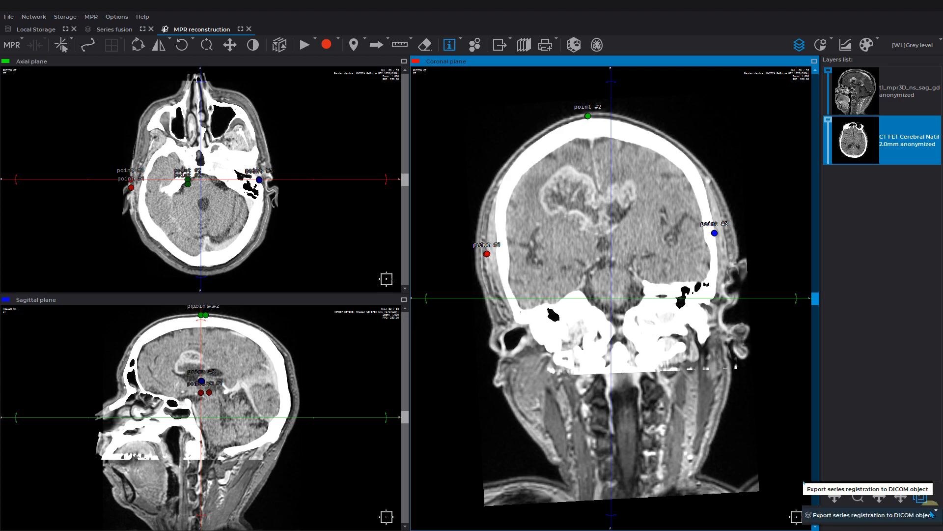
Export the CT-to-MR registration as a DICOM object described as 'Registration'.
click(927, 516)
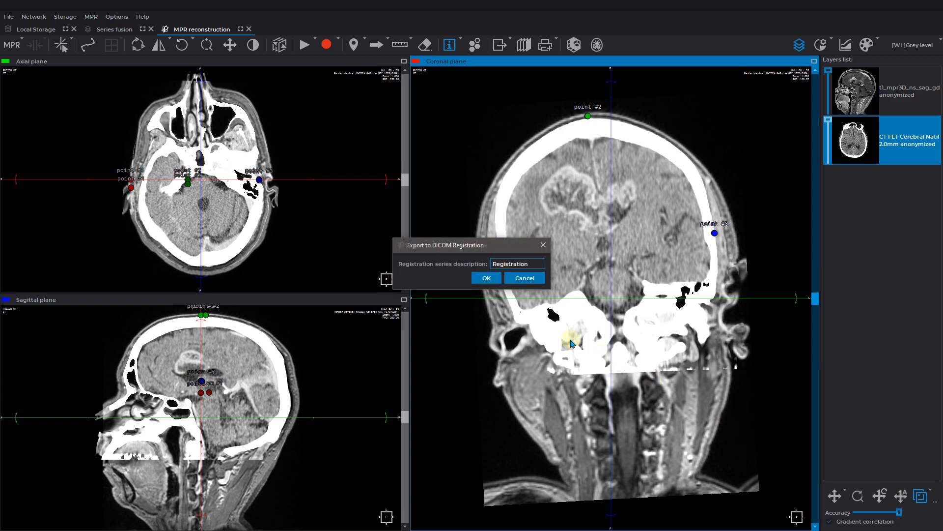
click(486, 278)
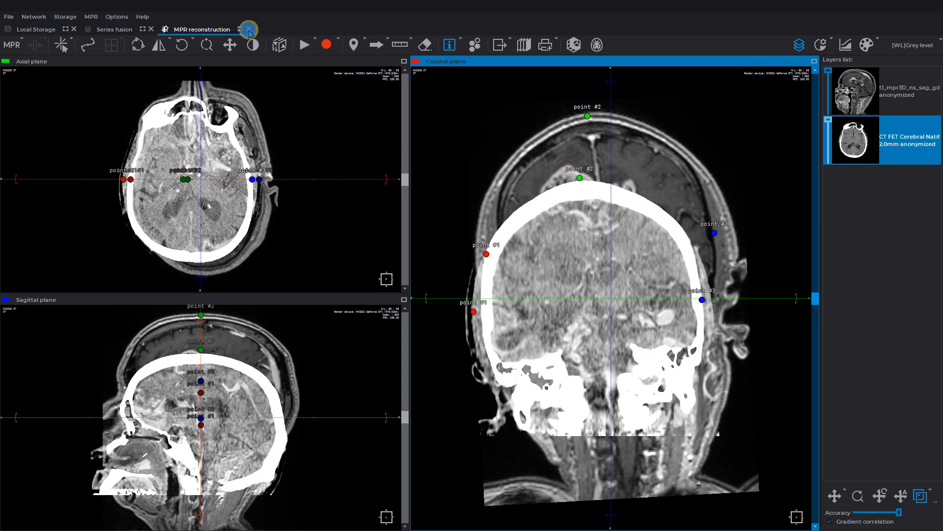
Return to the FUSION MR study, select the exported Registration series and reopen the fusion view for import.
click(35, 29)
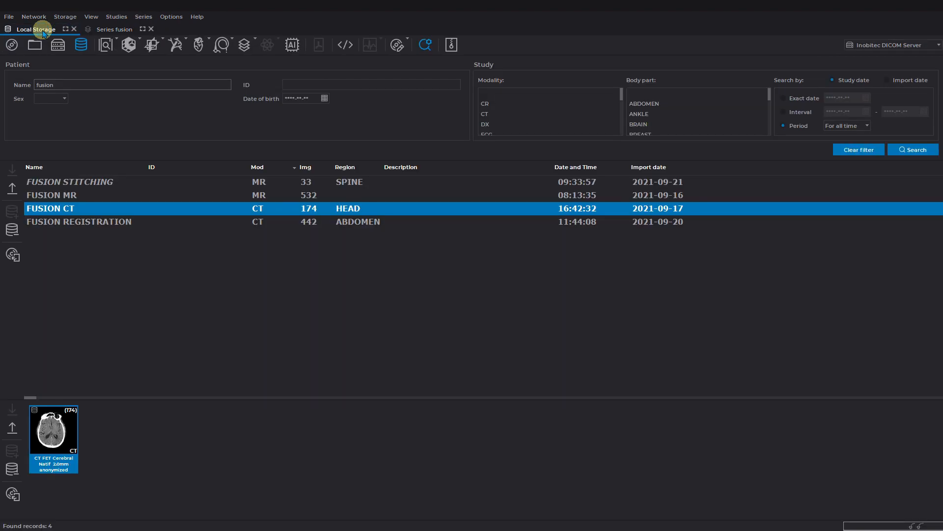
click(52, 194)
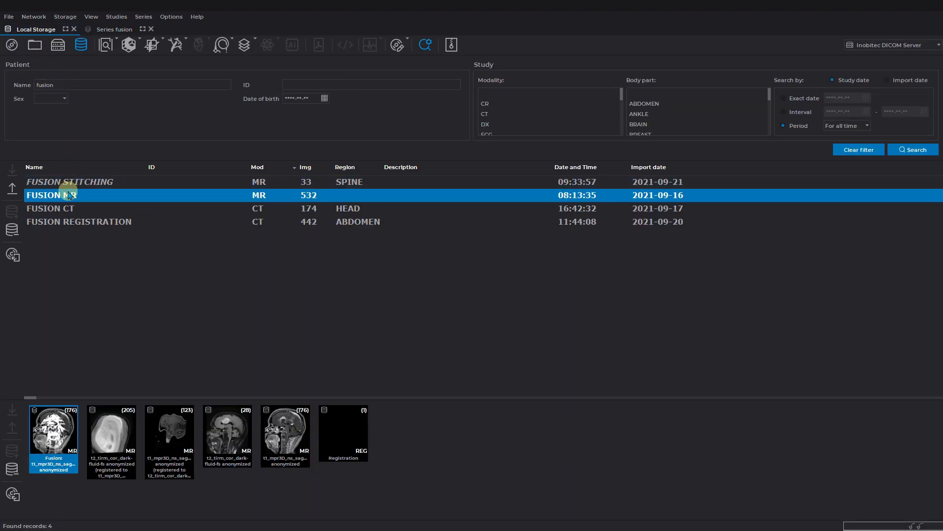
click(343, 433)
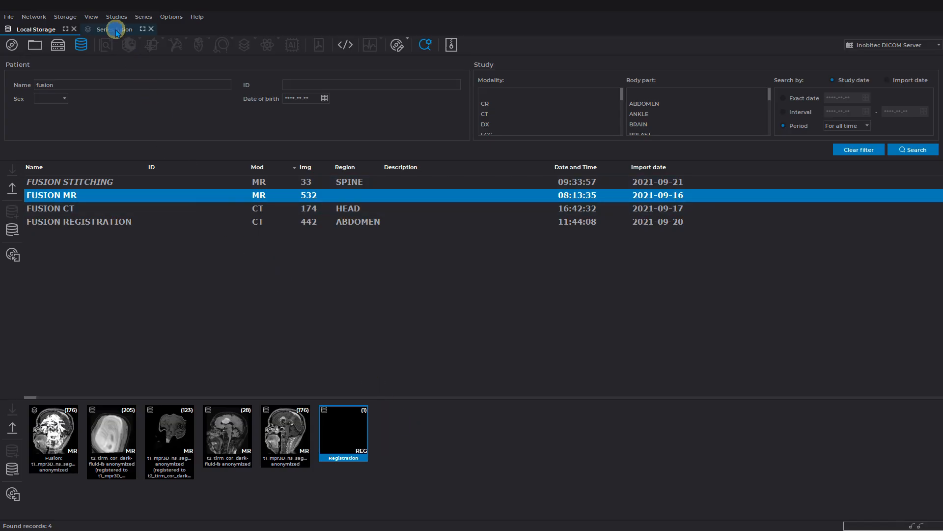
double_click(343, 433)
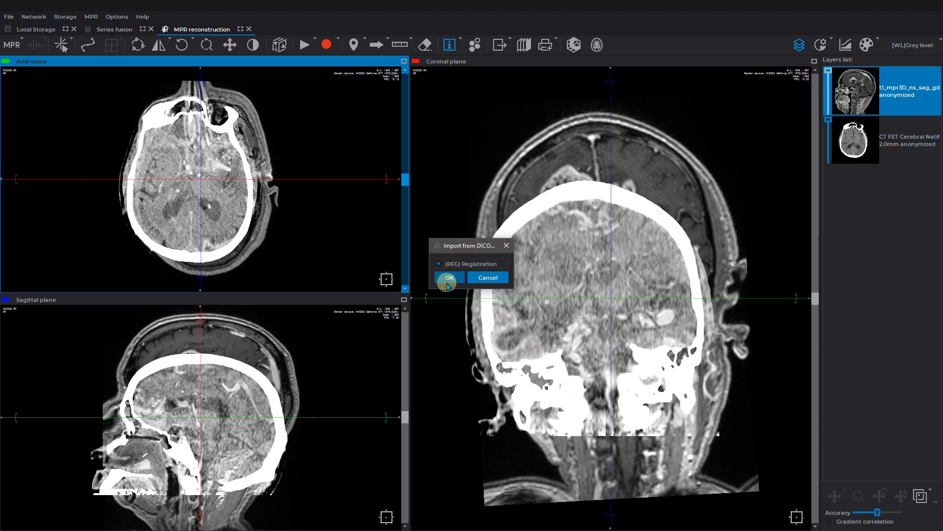
Import the Registration object to realign CT with MR and switch to a layout with a 3D view.
click(450, 277)
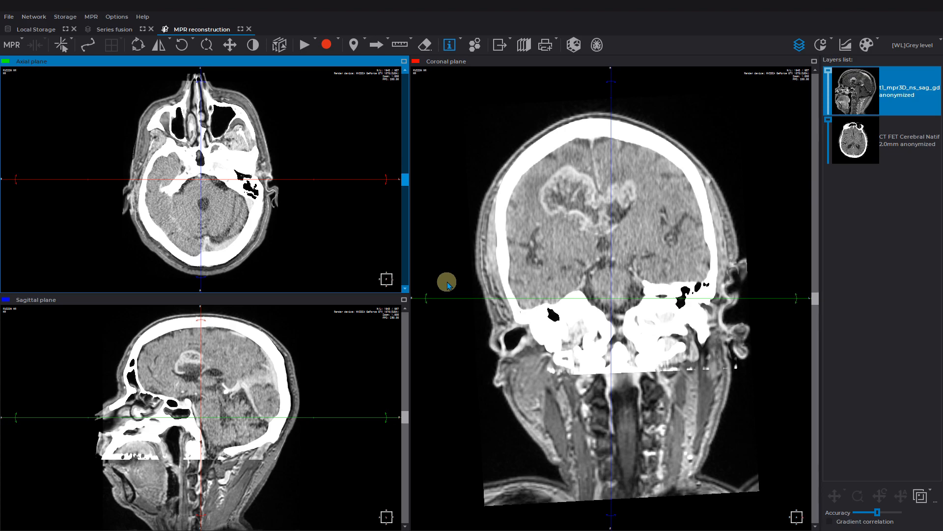
click(573, 45)
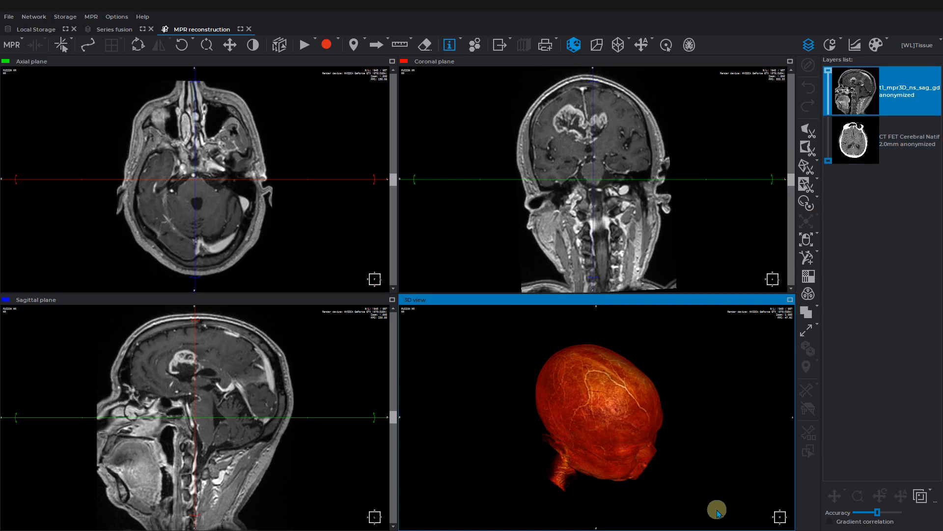
Rotate the 3D head and show the CT layer's segmented structures, including tumor and Skull, in the Segmentation panel.
drag(716, 510, 607, 500)
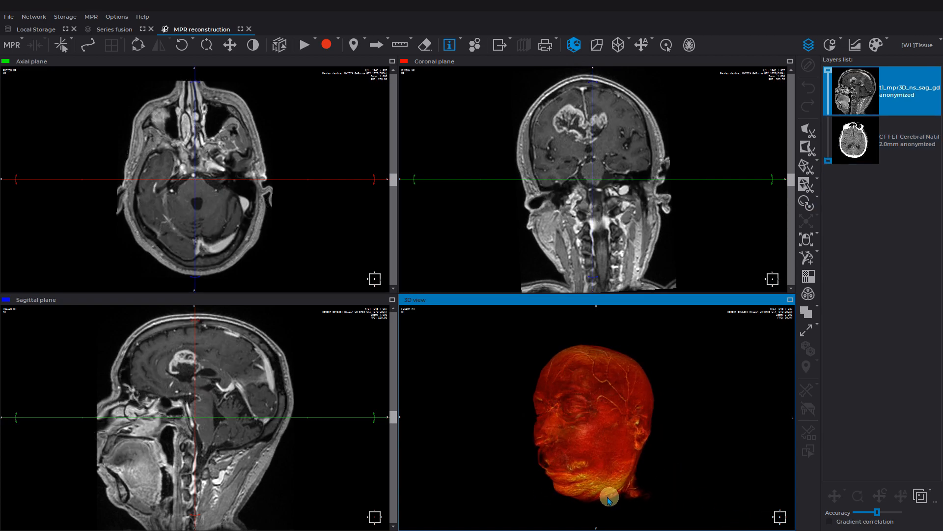
drag(609, 499, 732, 499)
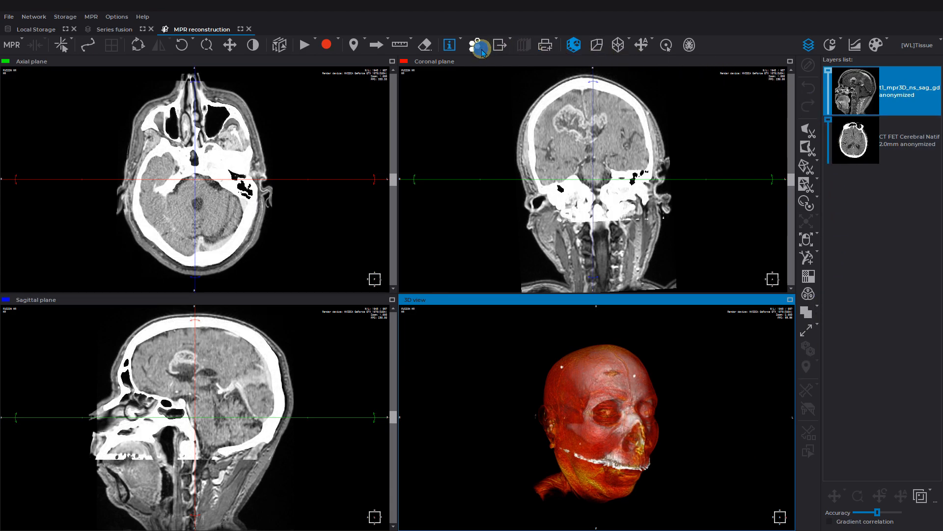
click(475, 44)
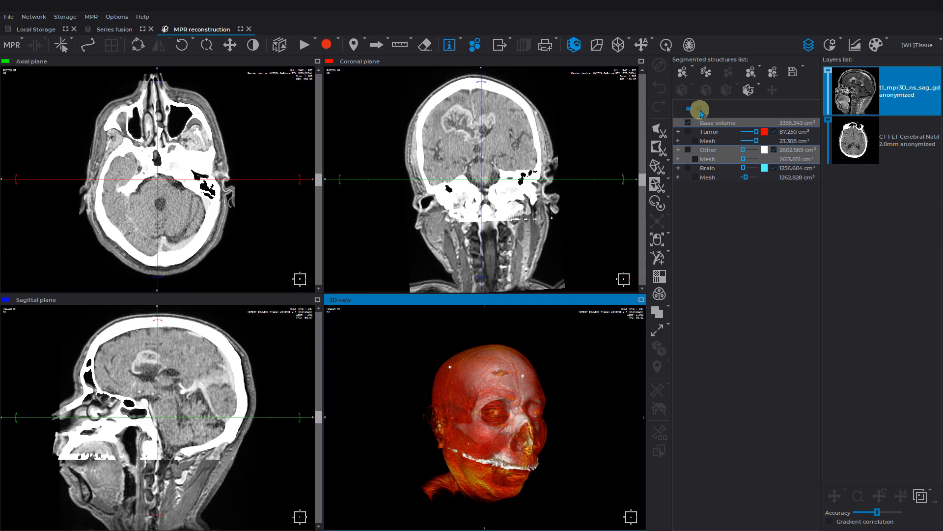
click(687, 122)
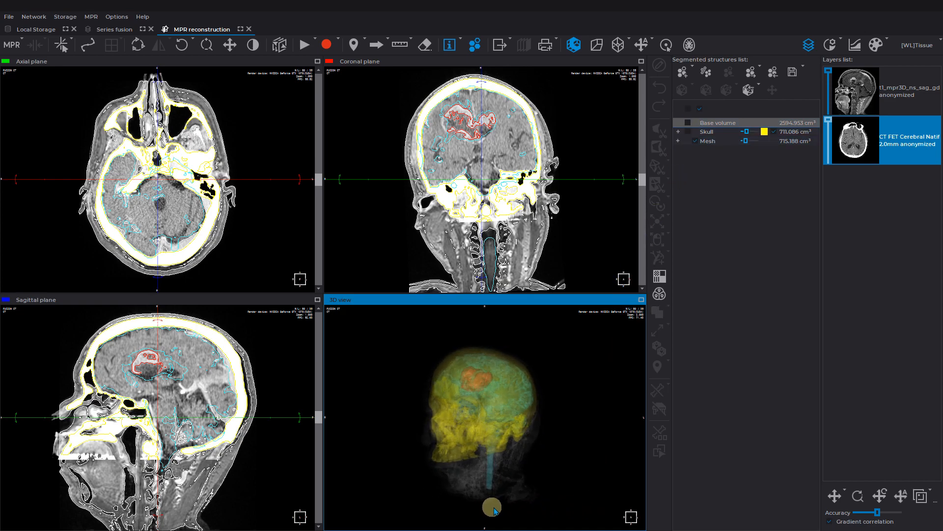
drag(491, 507, 572, 508)
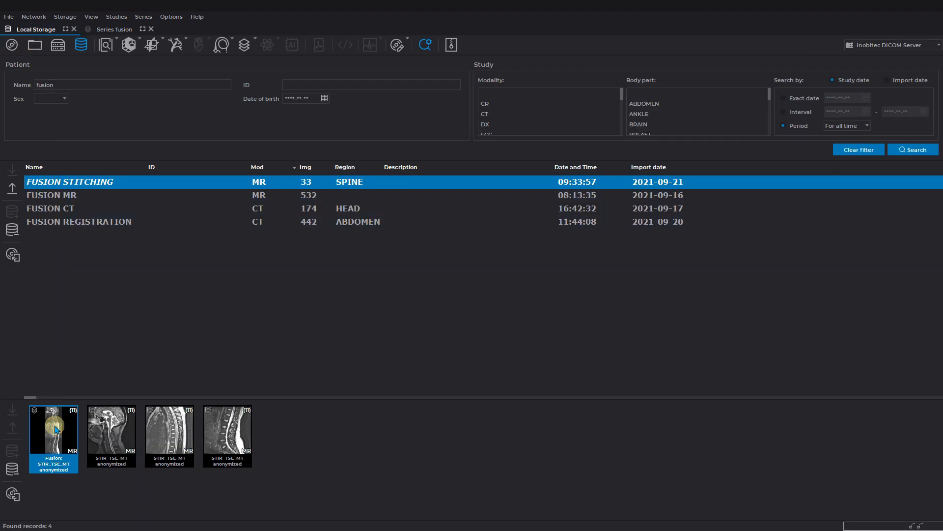
View the stitched Fusion STIR_TSE_MT whole-spine series in the Image viewer, then close it.
click(105, 46)
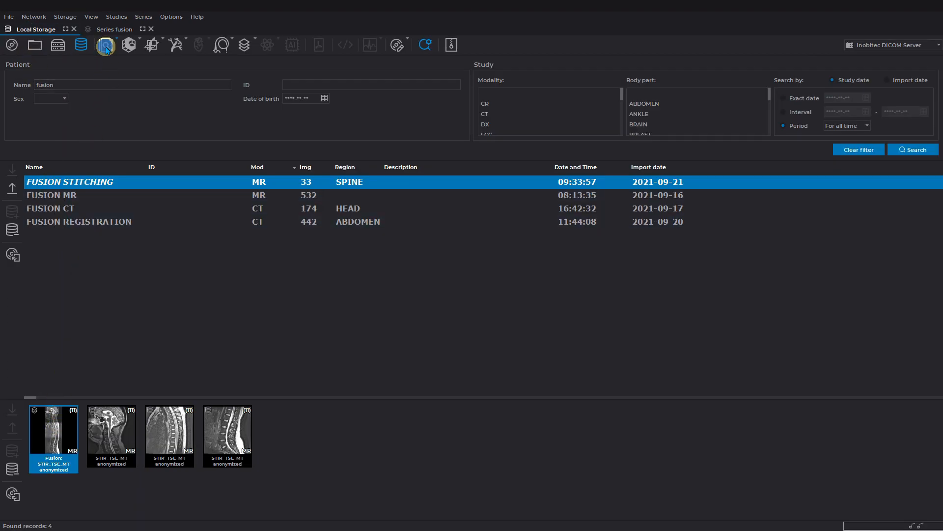
double_click(69, 182)
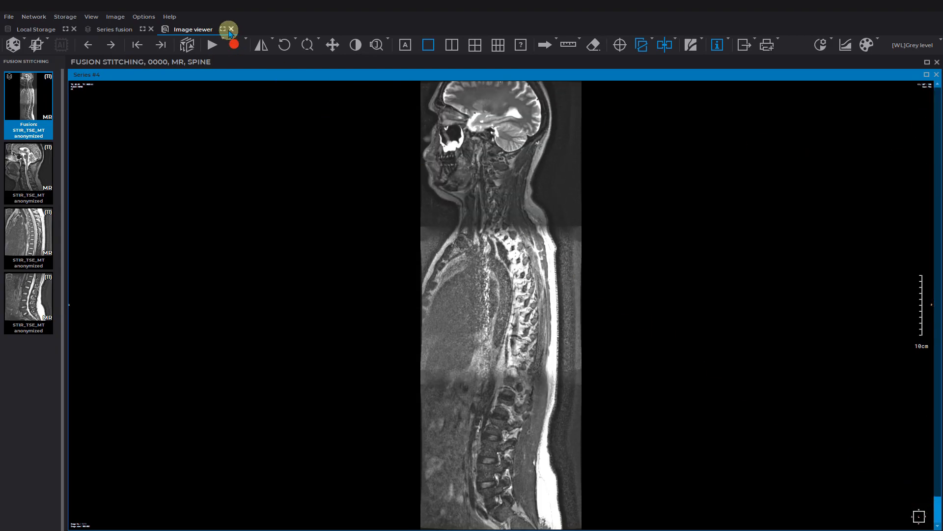
click(229, 30)
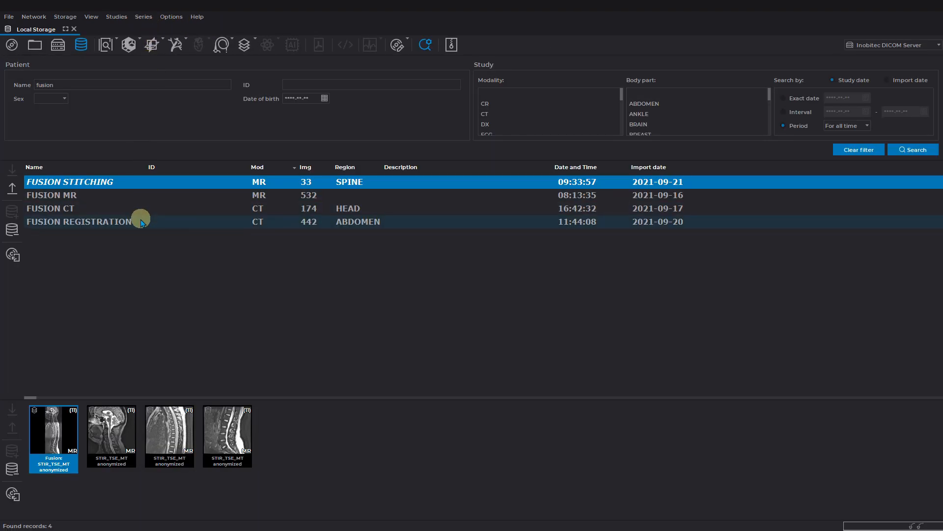
Fuse the FUSION REGISTRATION abdominal study's series in MPR with Abdomen-ACE as the fixed layer.
click(79, 221)
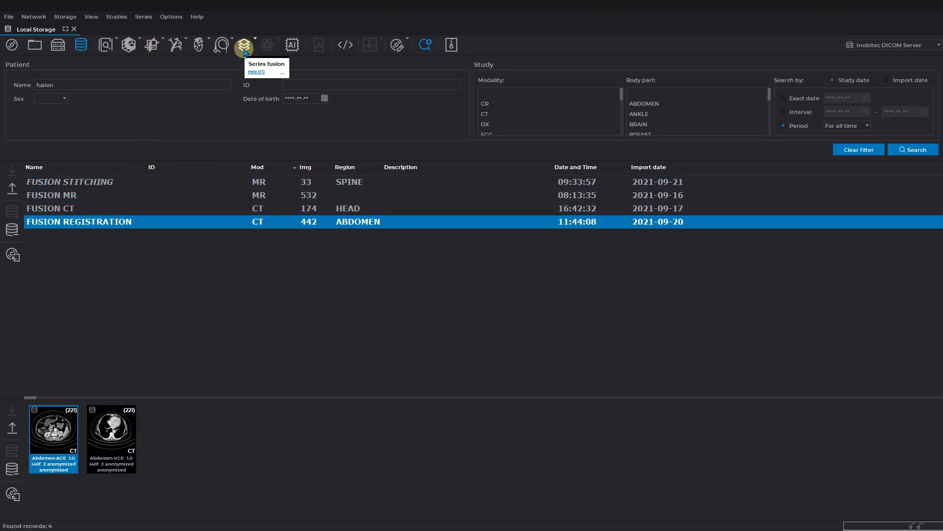
click(243, 44)
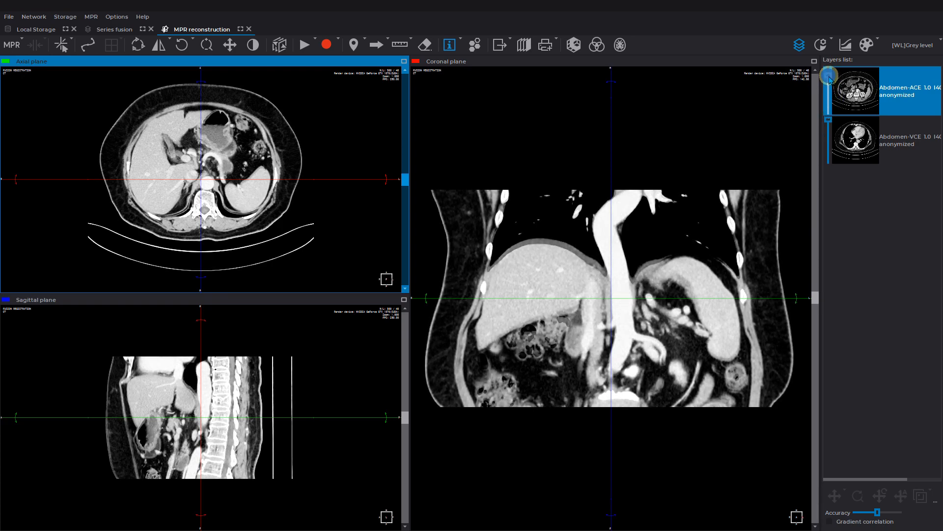
click(829, 131)
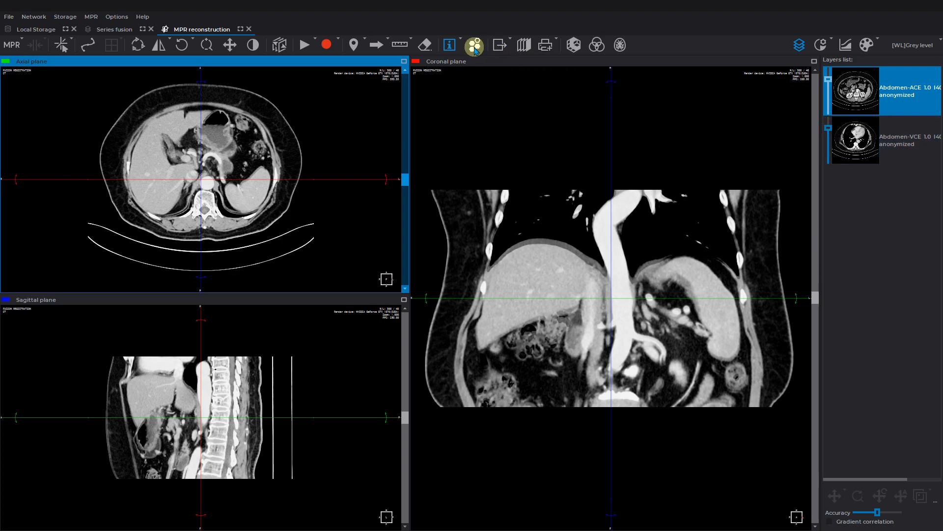
Run Volumes registration of Abdomen-VCE onto Abdomen-ACE, naming the output series 'registered'.
click(475, 44)
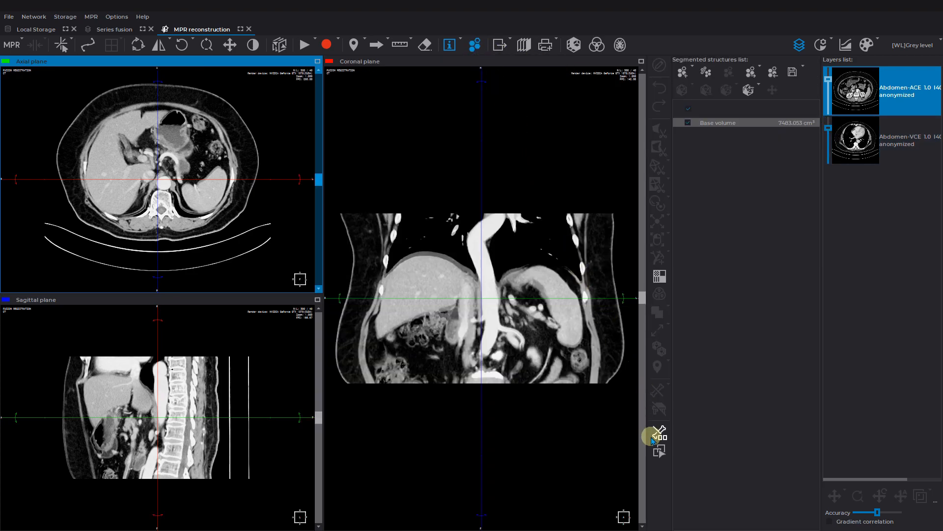
mouse_move(658, 450)
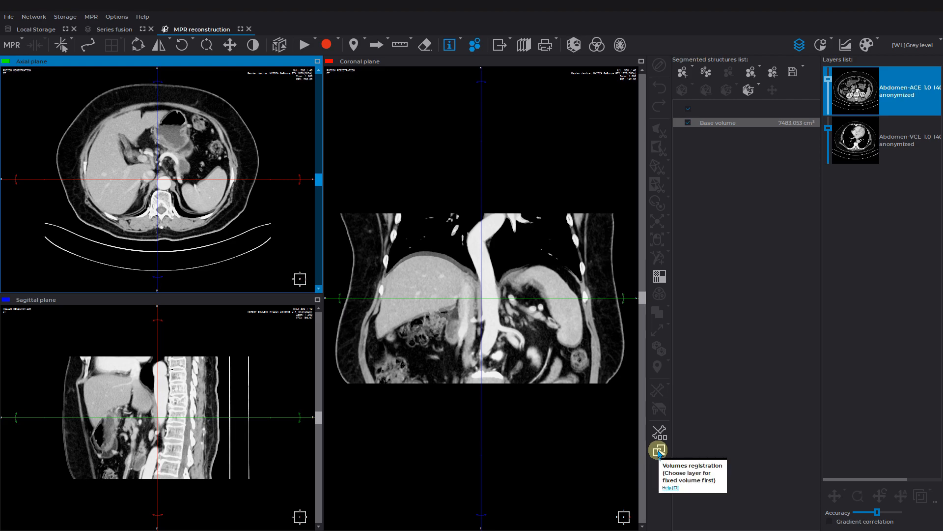
click(658, 450)
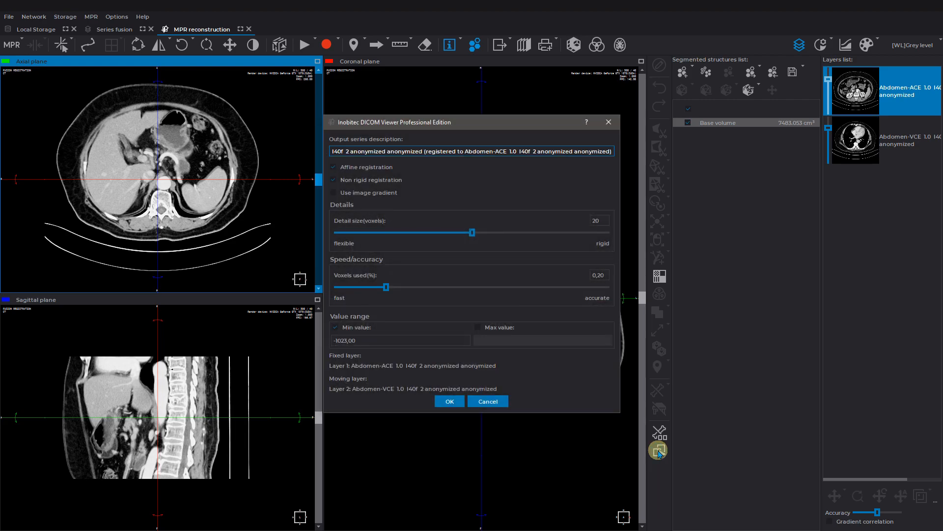
triple_click(471, 152)
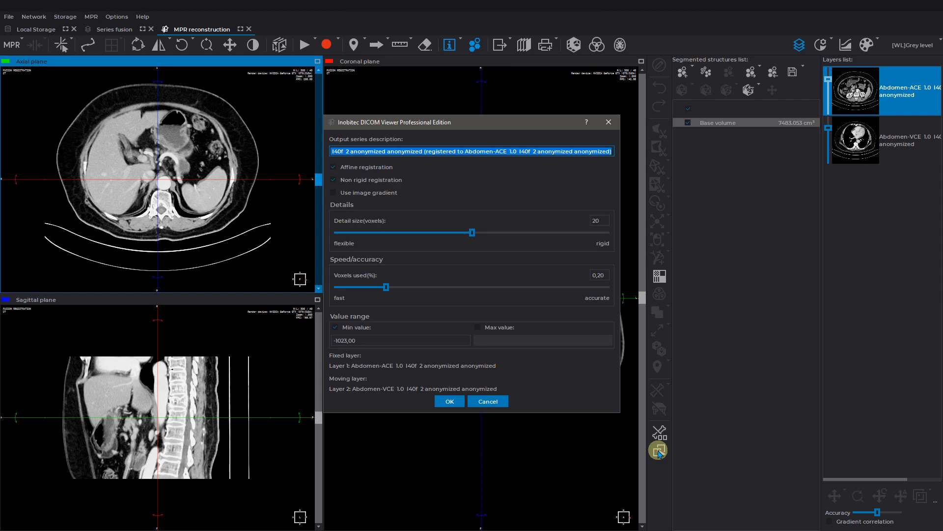
text(registered)
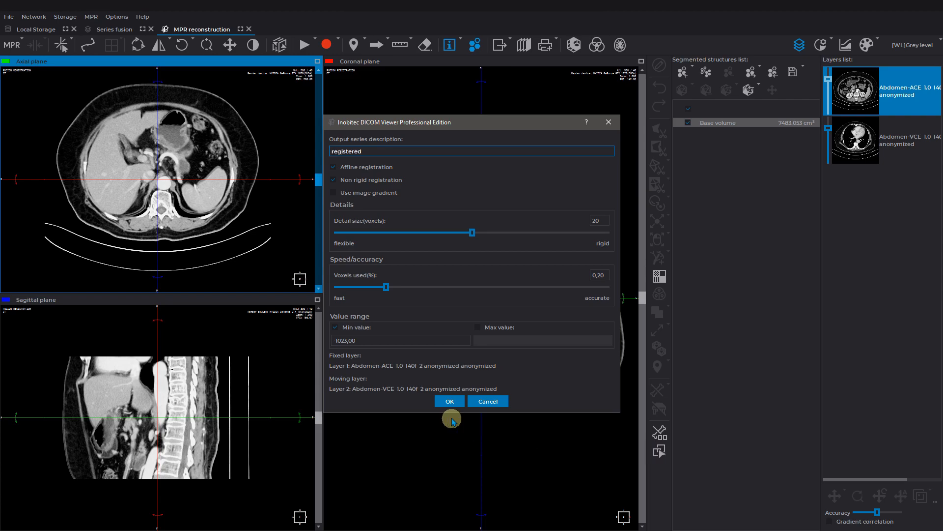
click(449, 401)
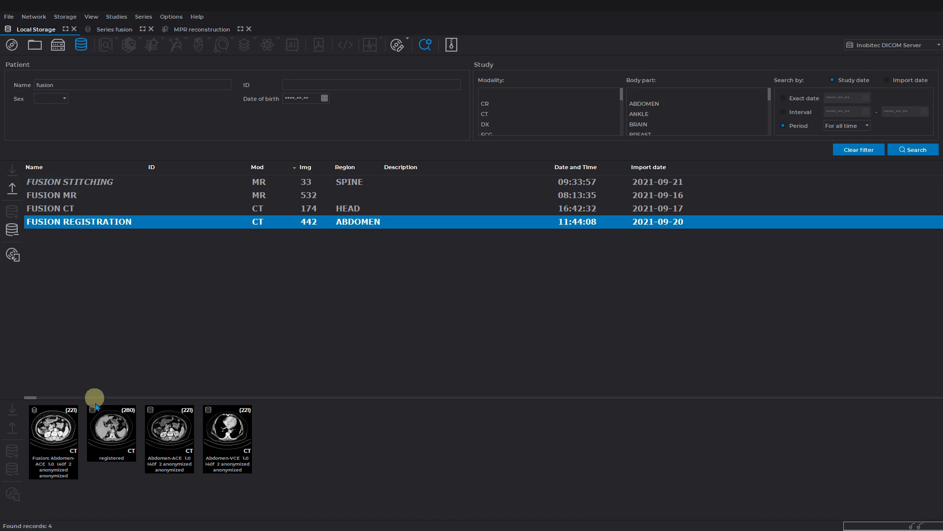
Add the 'registered' series to the fusion and display it as the third MPR layer.
click(111, 434)
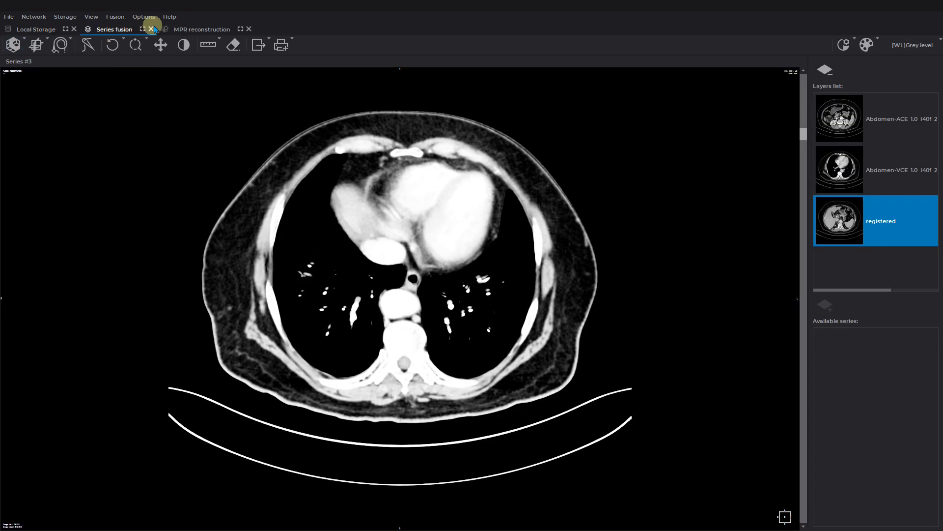
click(202, 29)
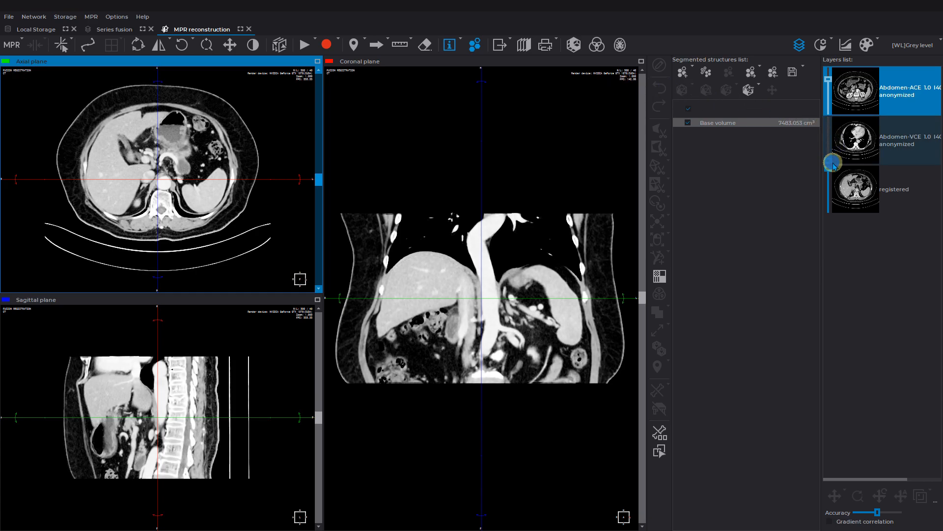
click(882, 189)
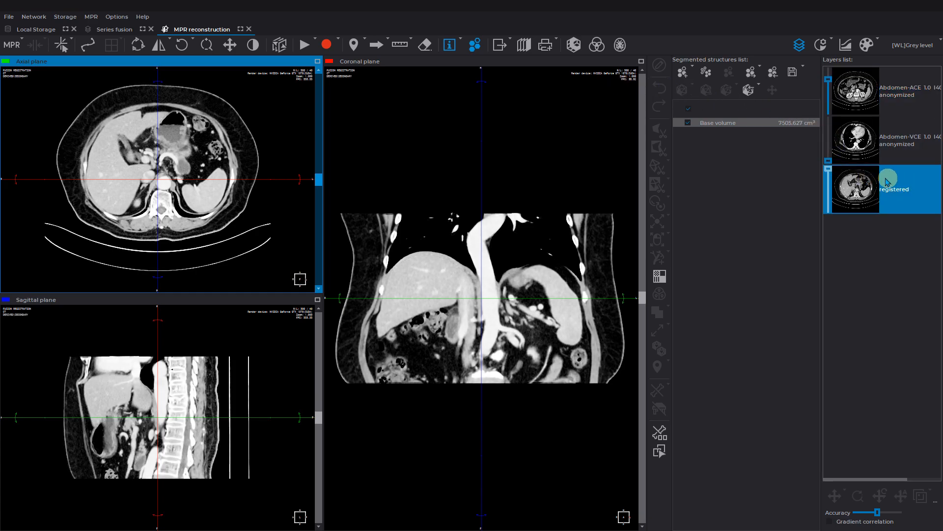